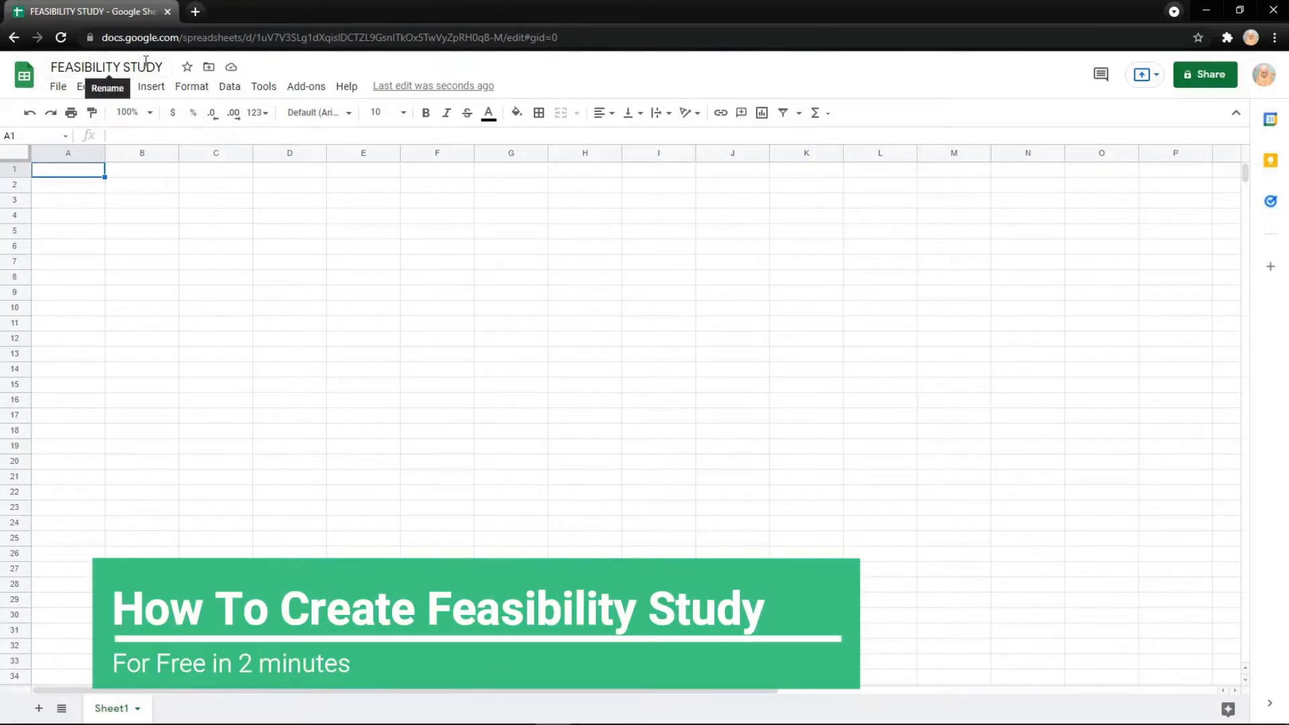
- Search Kulfi Forms templates for 'feas' and load the Feasibility Study template
click(304, 85)
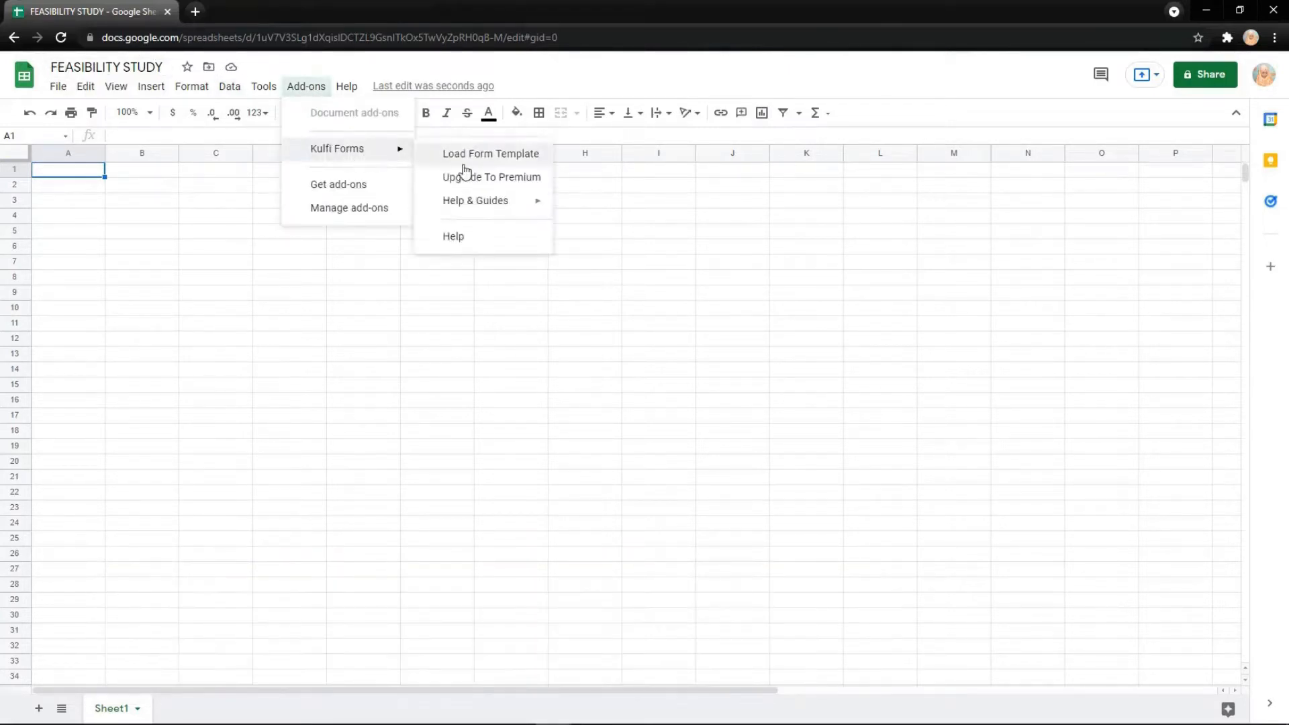
click(491, 154)
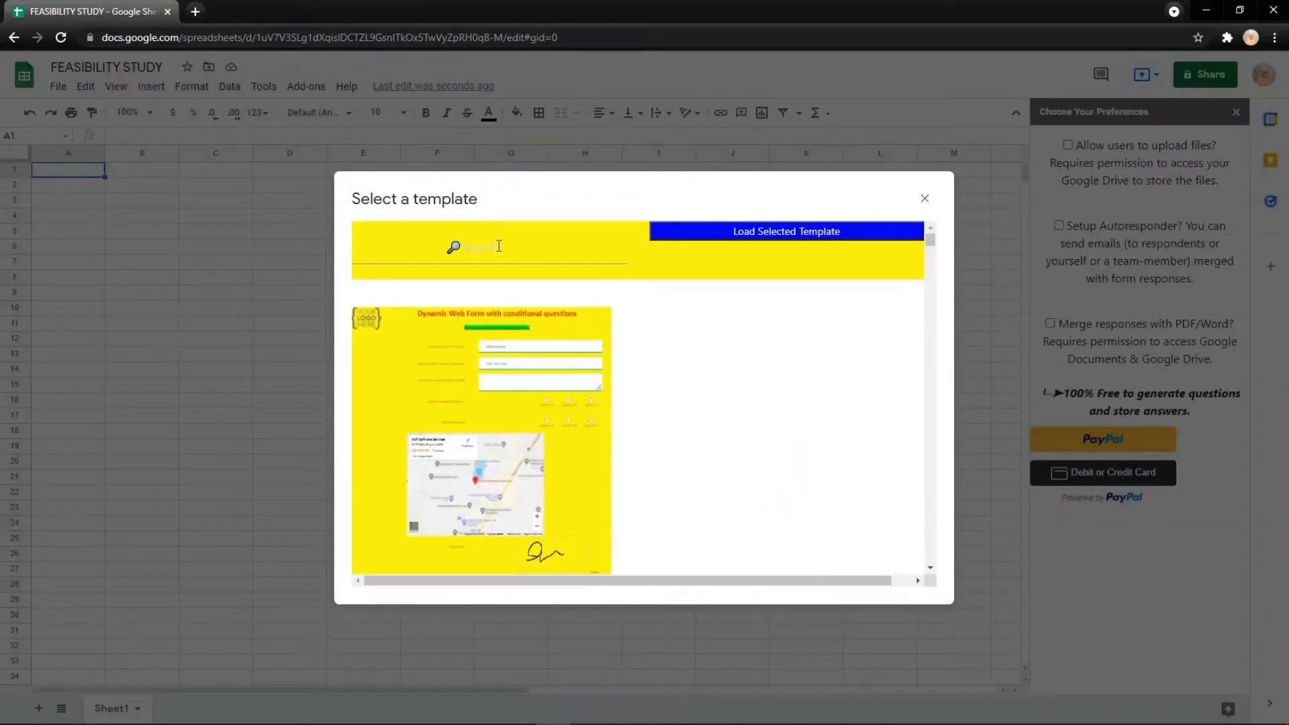
text(feasibility)
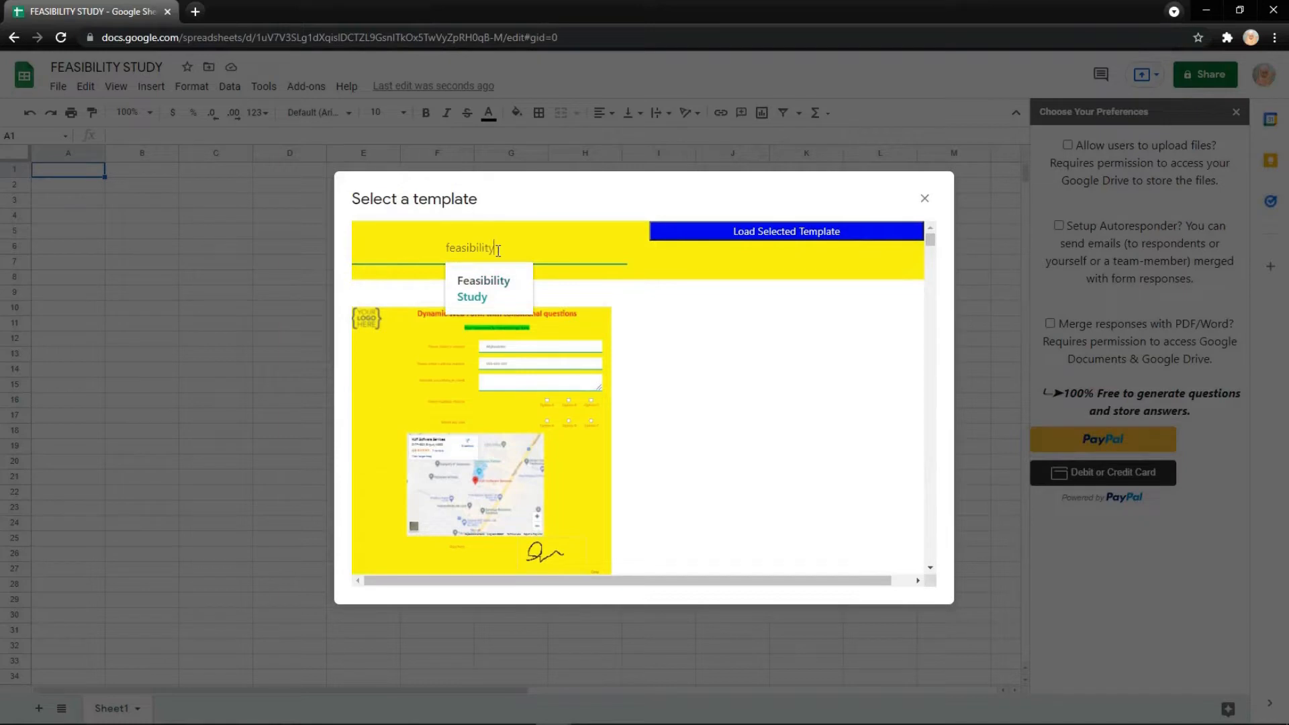
click(483, 288)
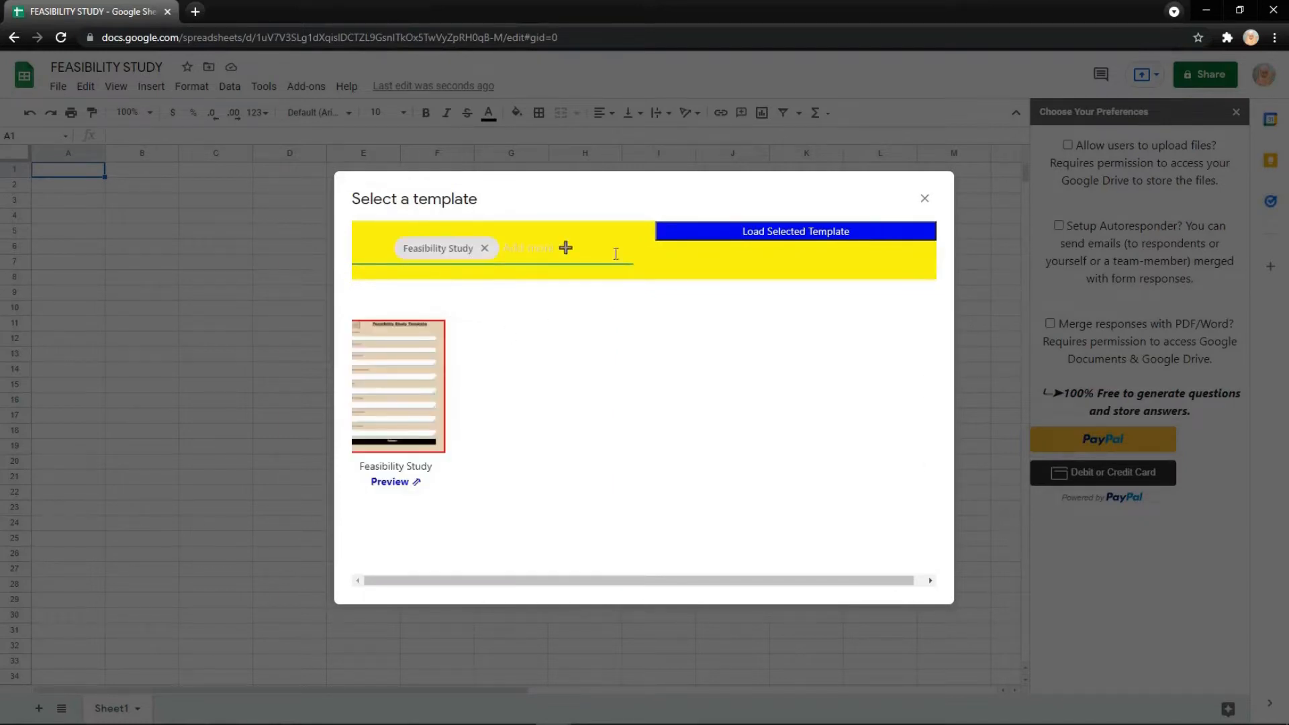
click(794, 231)
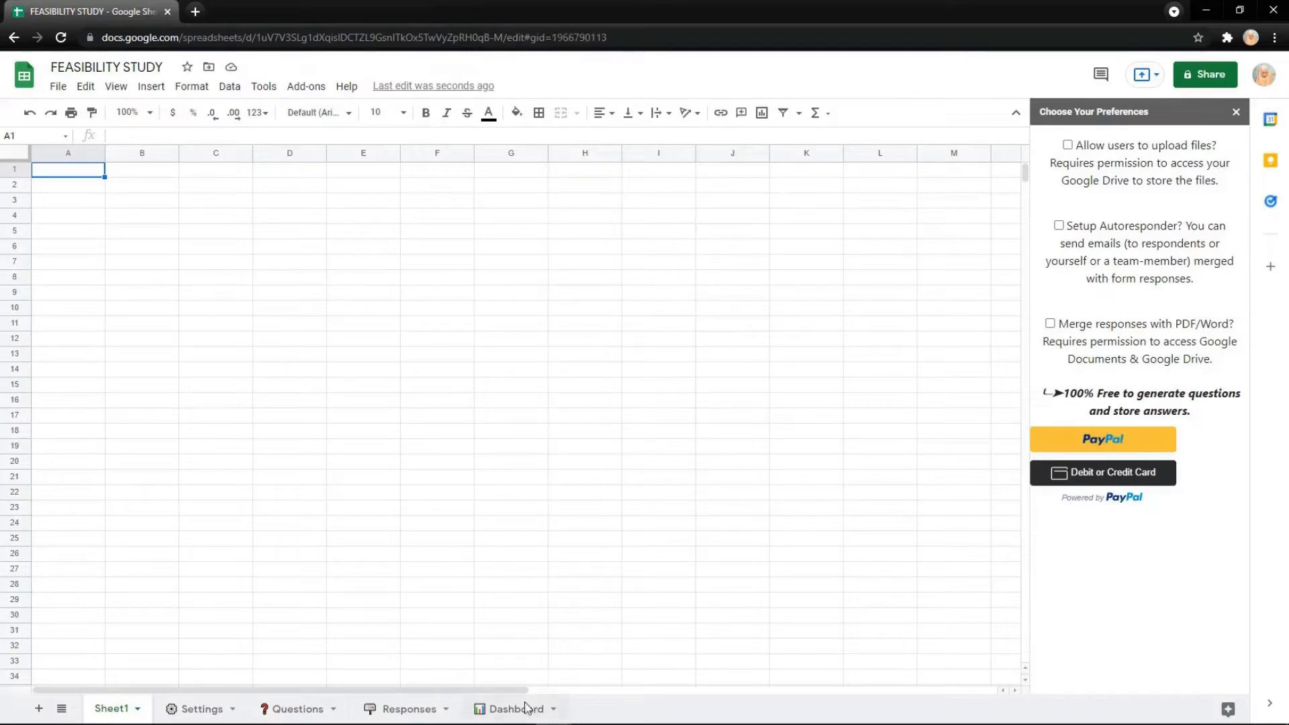
- Review the Questions sheet, then switch to the Settings sheet
click(298, 709)
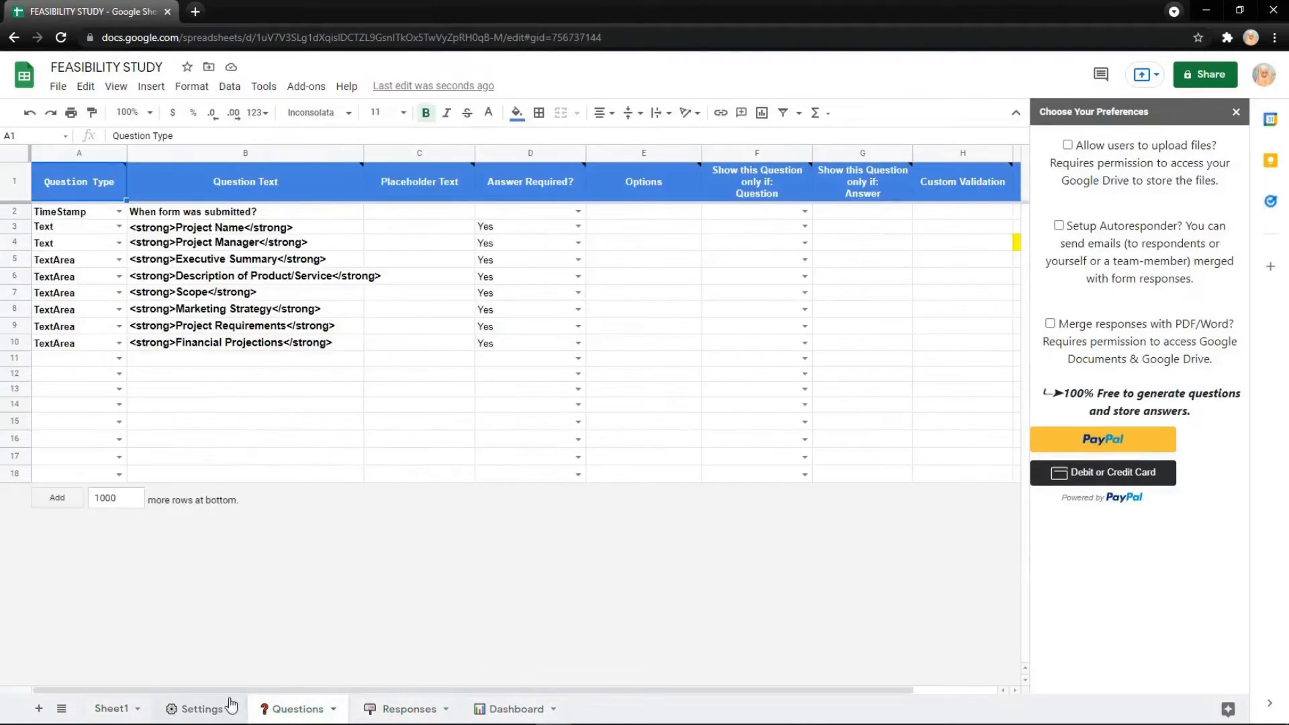
click(202, 709)
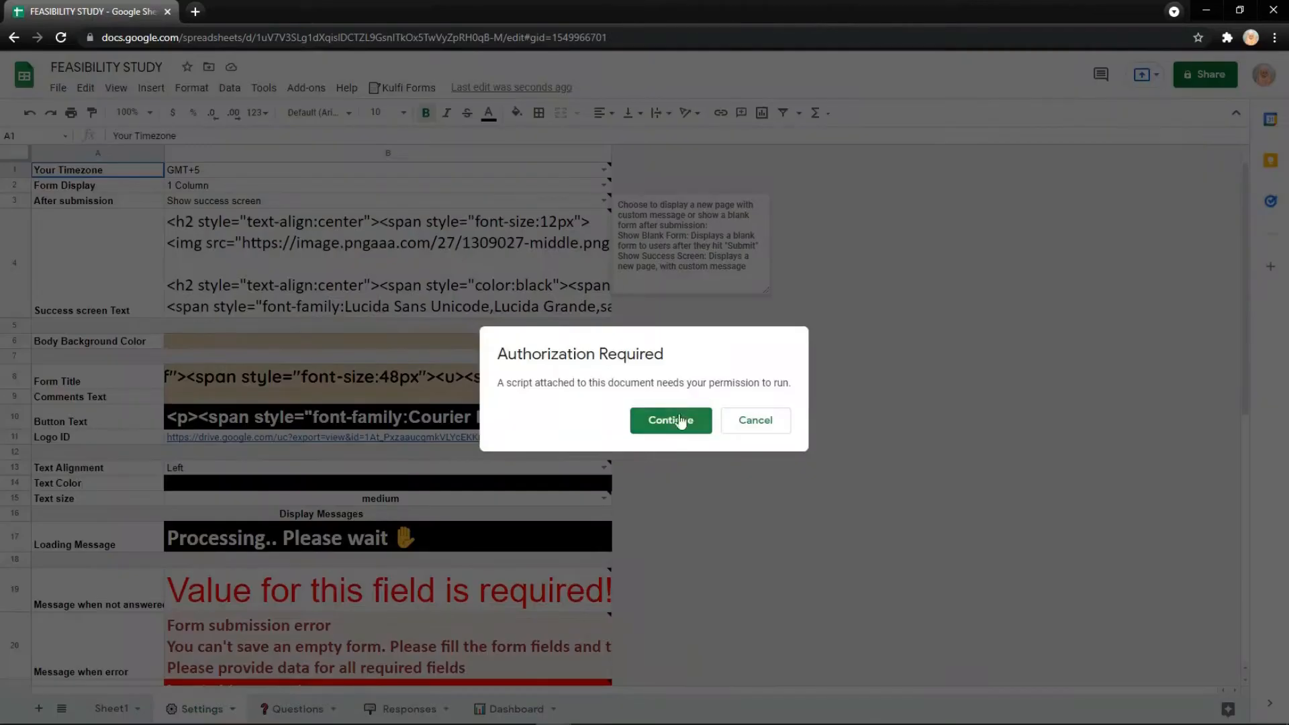
- Authorize the unverified Kulfi_Forms_ClientScript to access the account
click(670, 421)
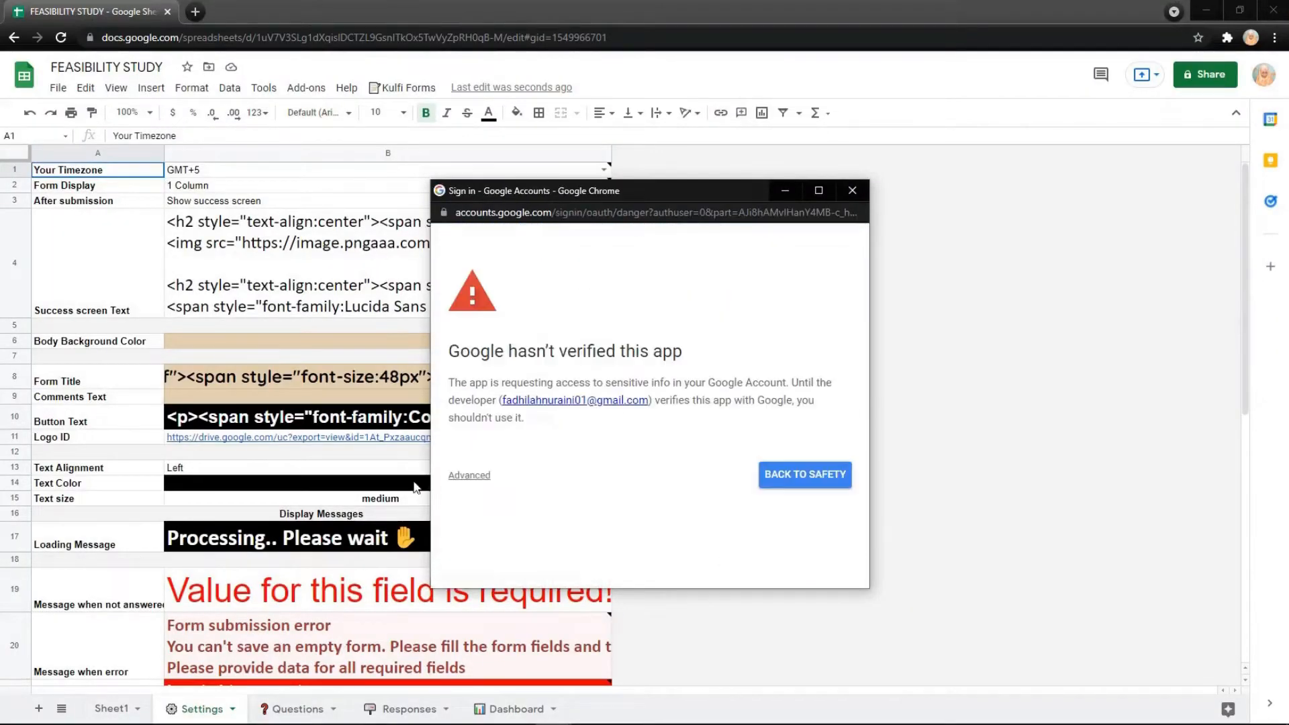
click(469, 475)
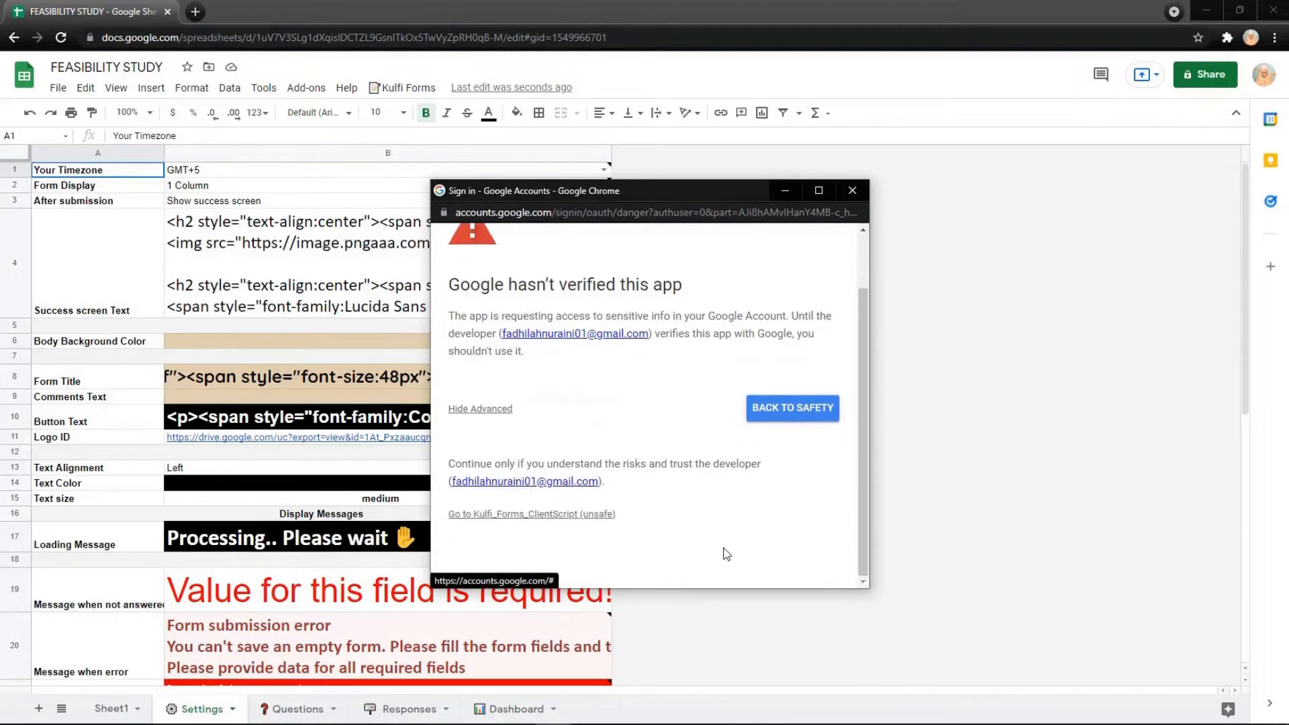
click(531, 514)
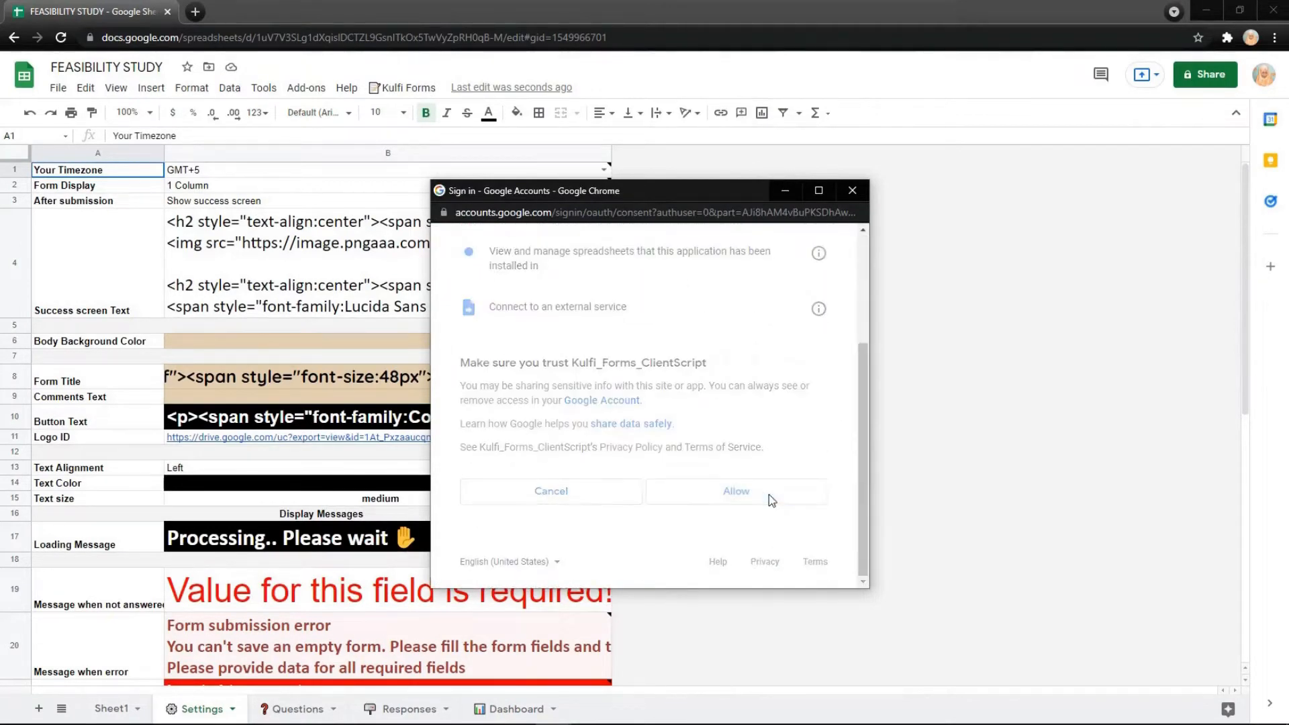
click(735, 491)
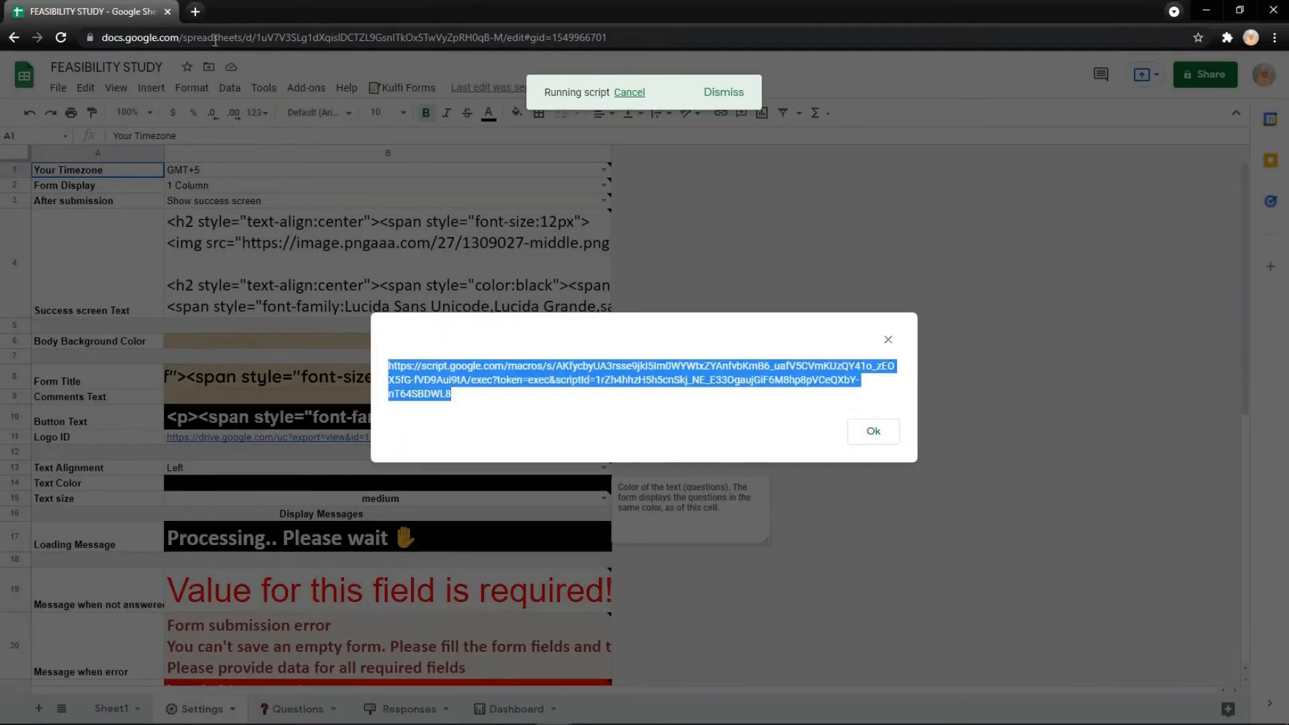
- Dismiss the dialog showing the generated form link
click(872, 431)
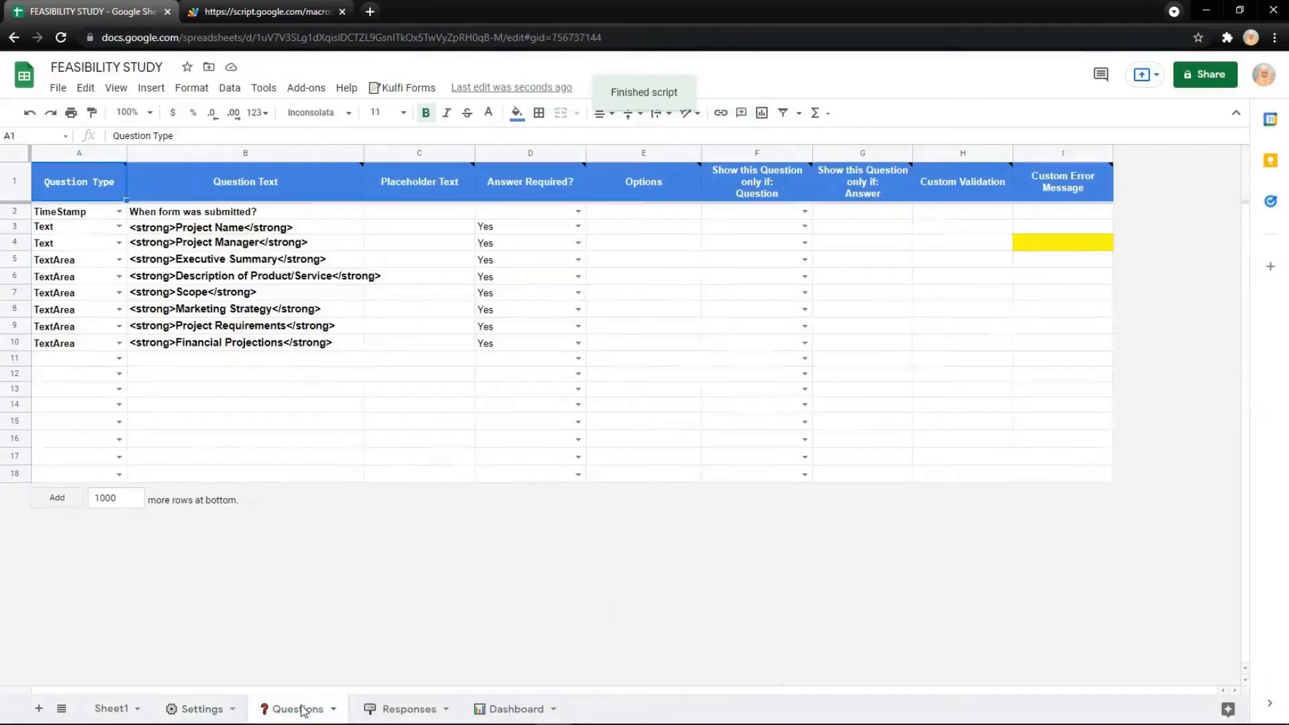
- Preview the Feasibility Study web form, then return to the spreadsheet
click(245, 373)
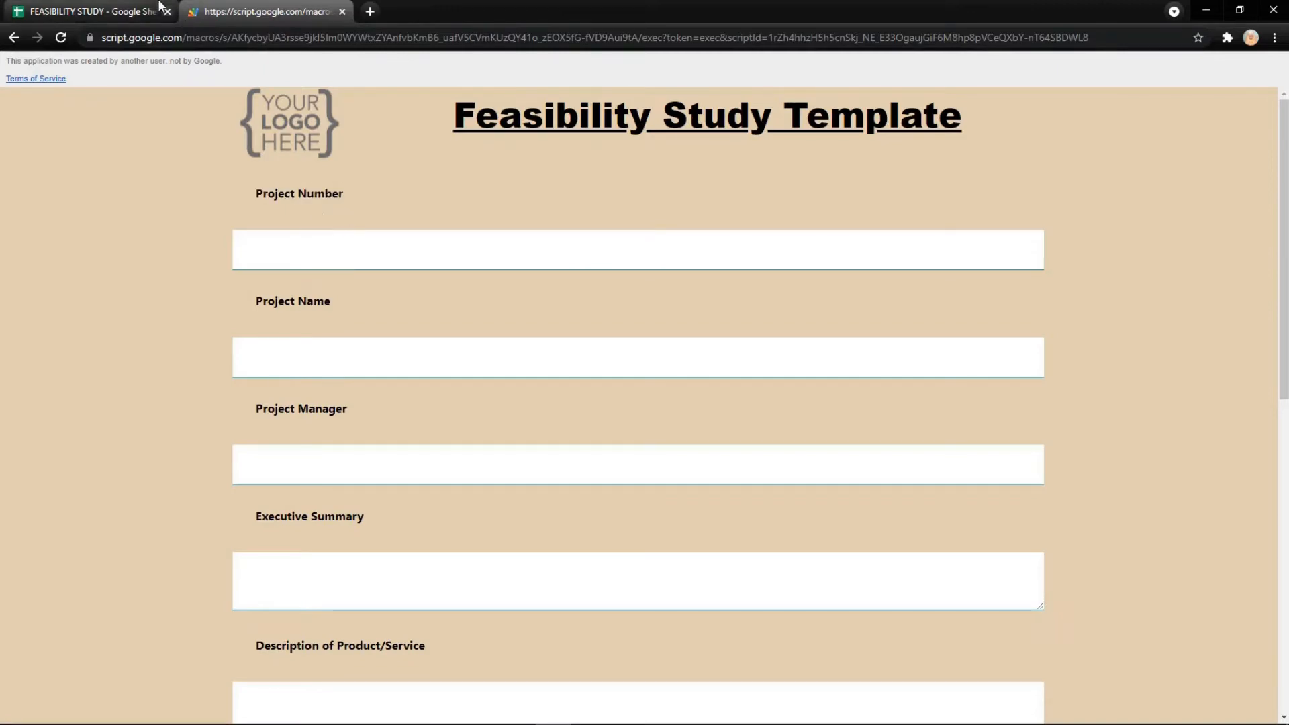
click(87, 11)
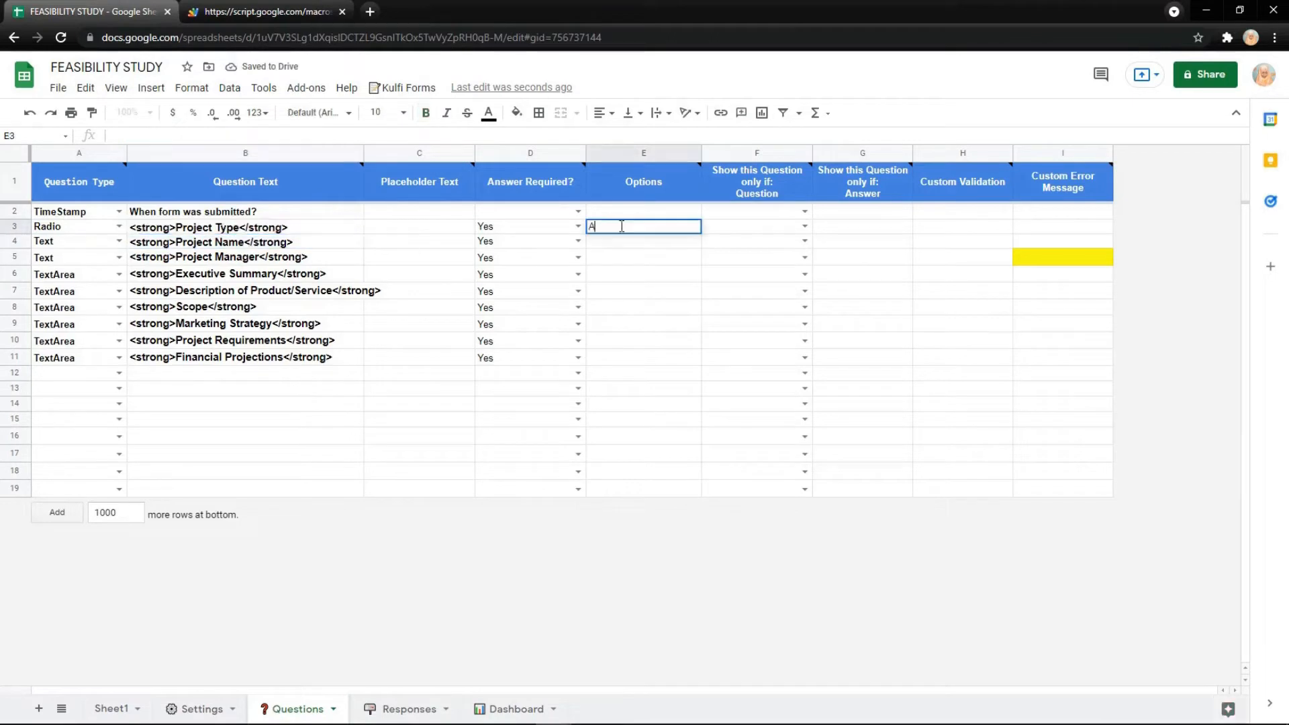
- Enter ABC, DEF, GHI as Project Type choices and test them on the refreshed form
text(BC)
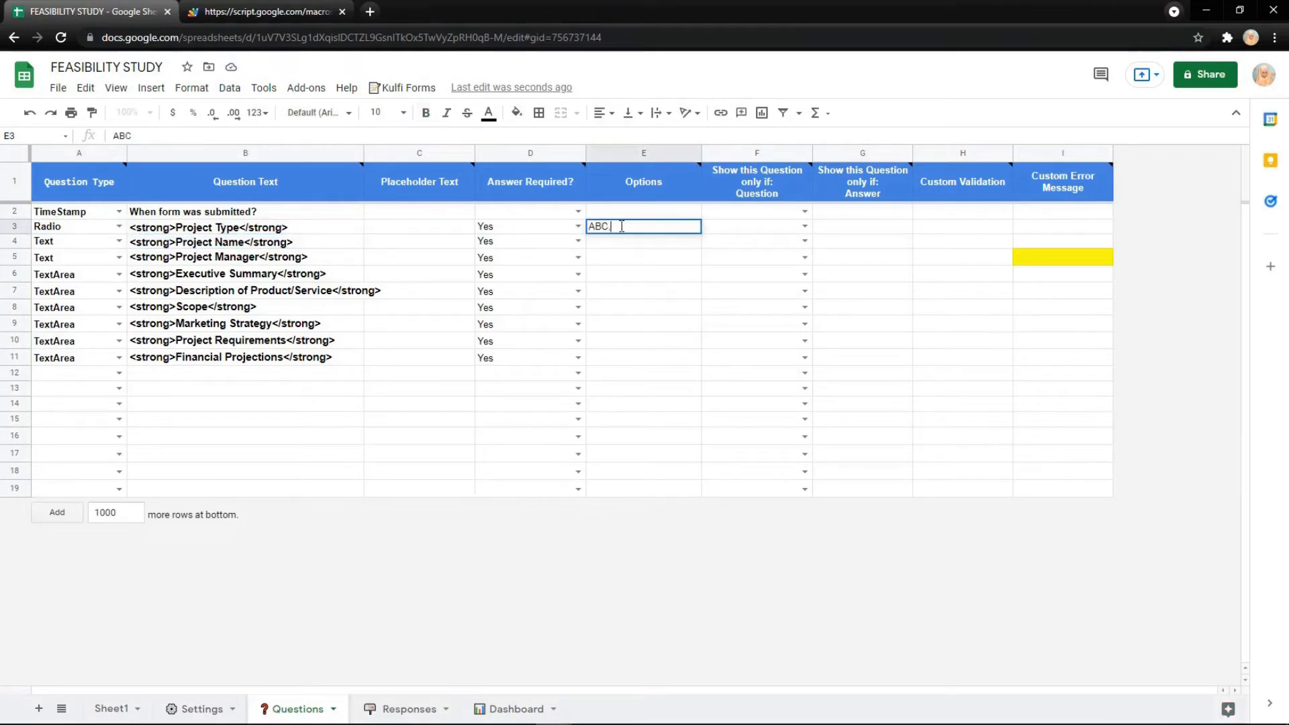
text(, DEF, GHI)
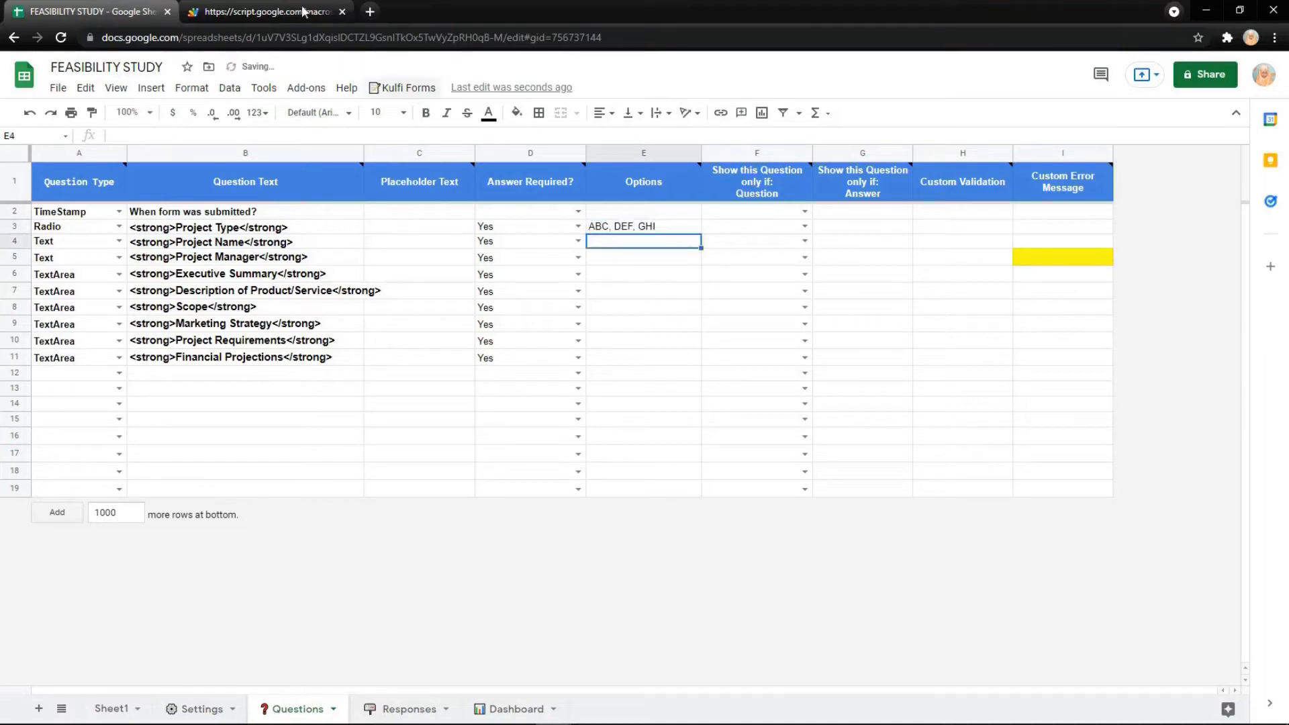
click(264, 11)
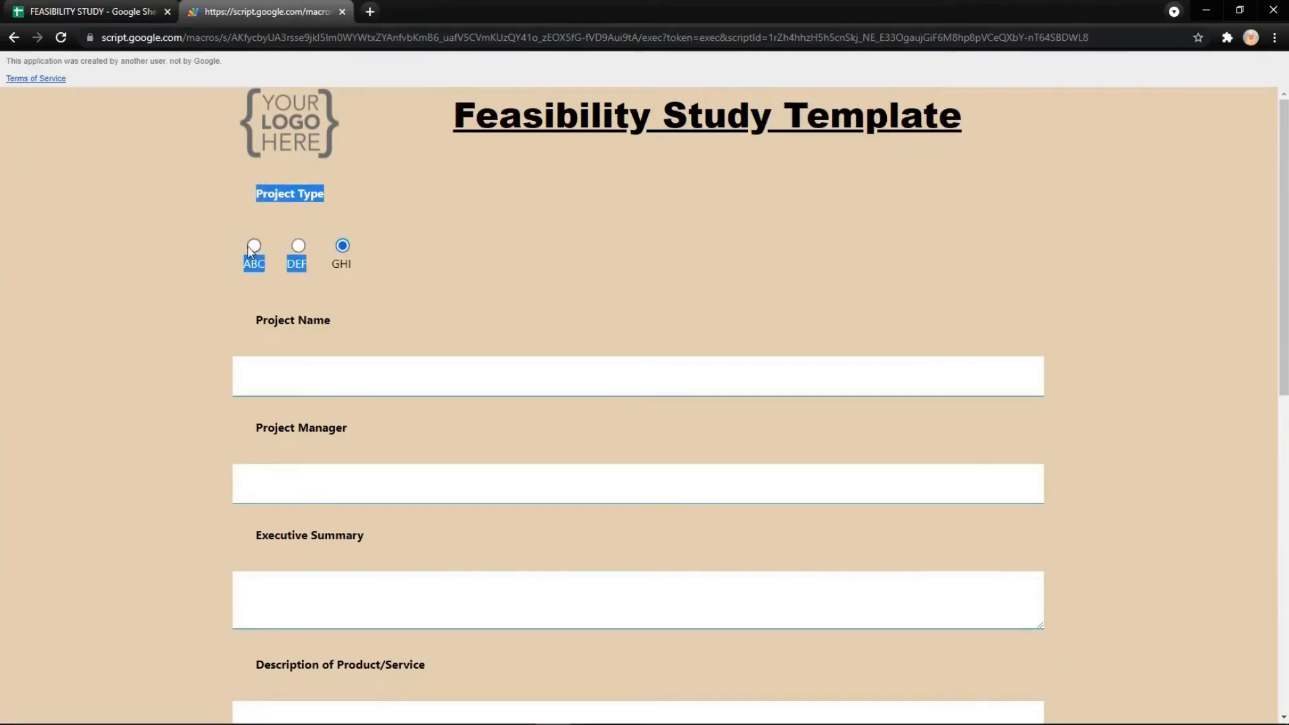
click(298, 245)
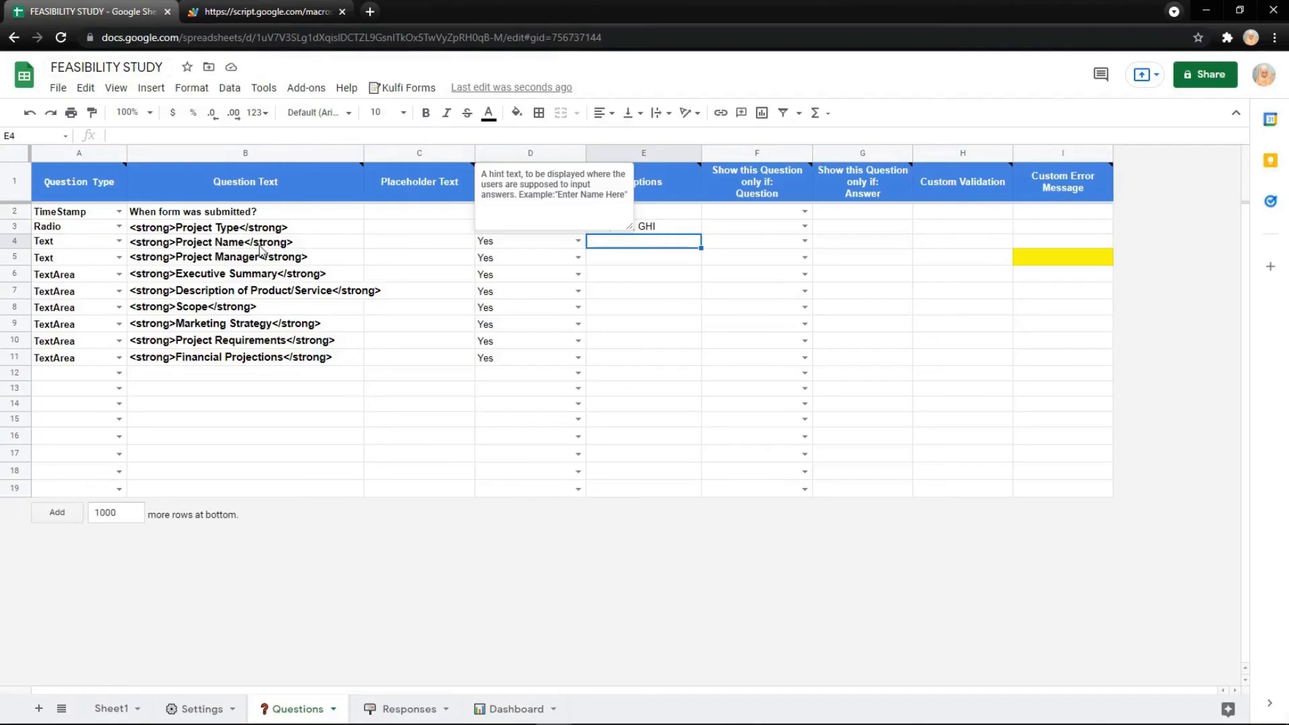
- Delete the Project Type row, verify the form, then return to the Settings sheet
right_click(47, 226)
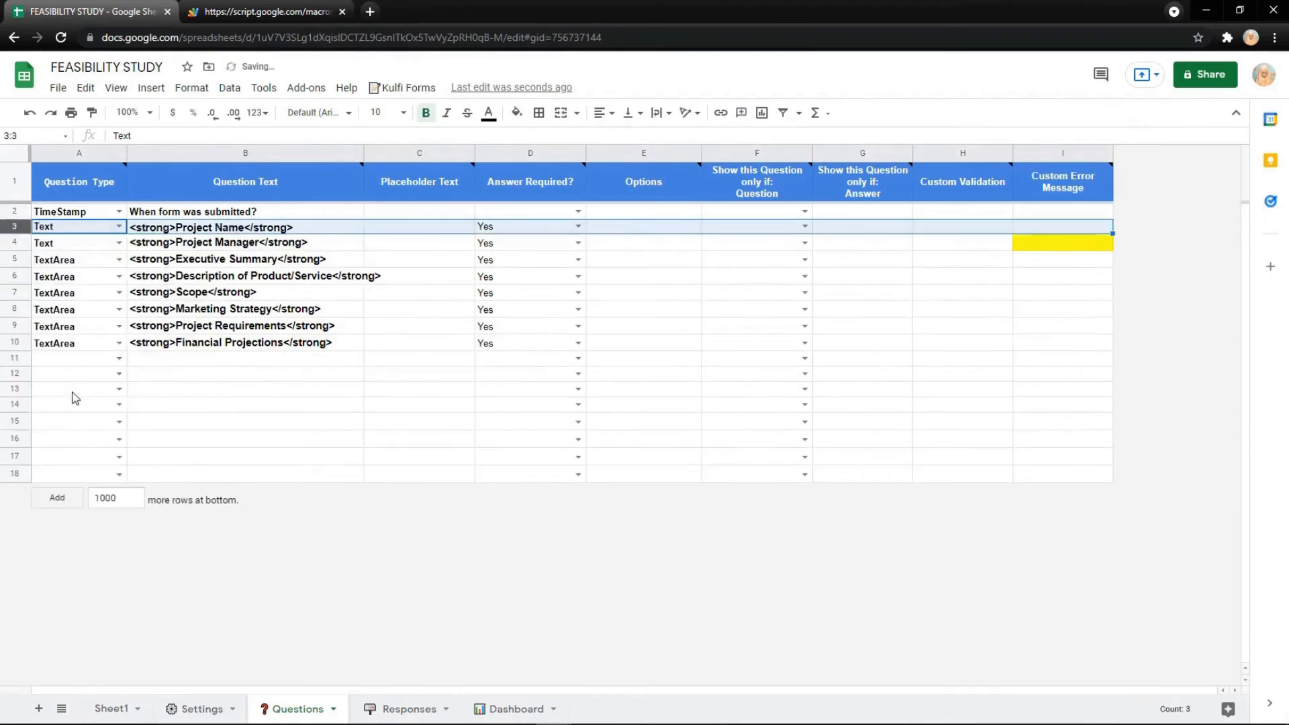
click(263, 12)
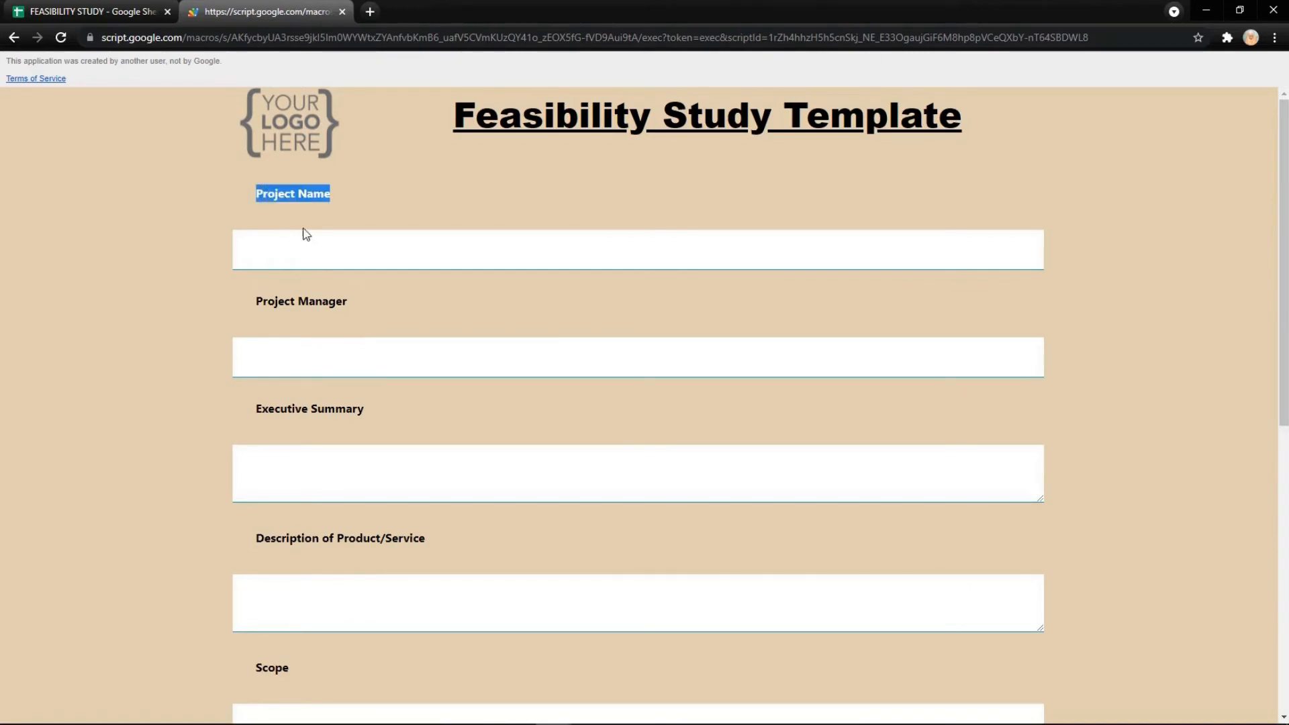
click(91, 11)
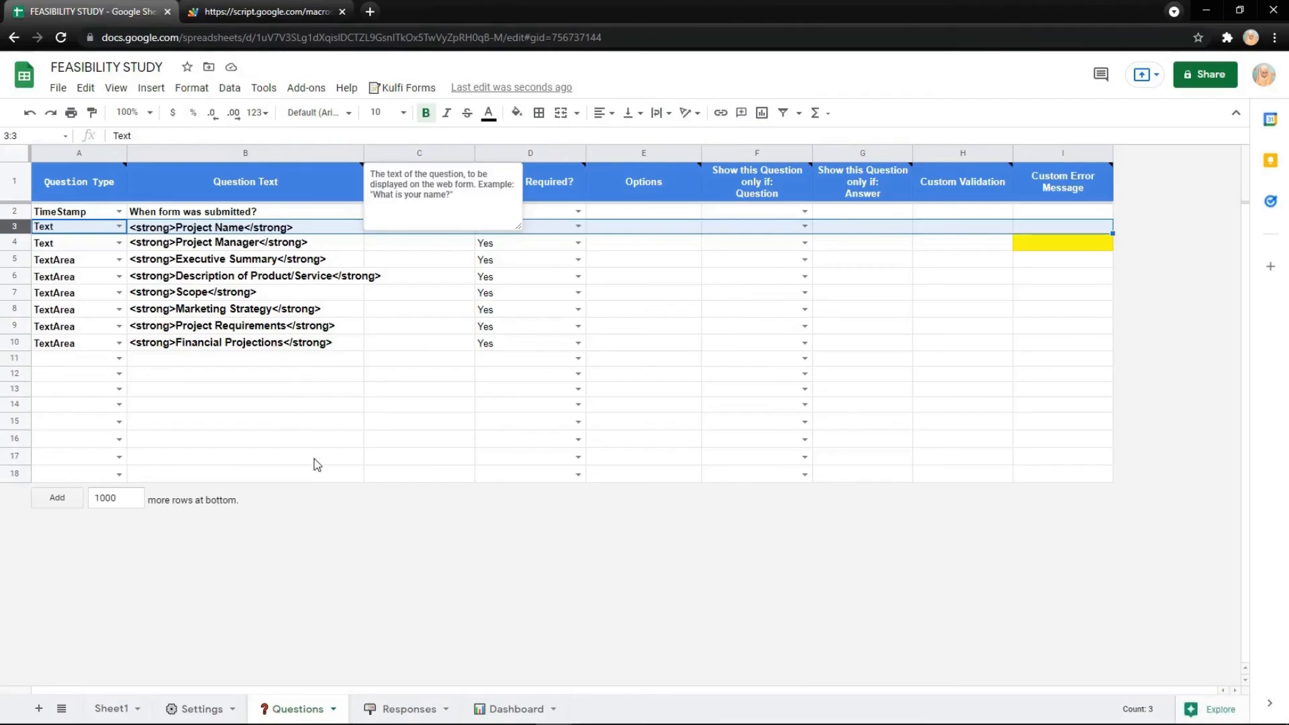
click(199, 709)
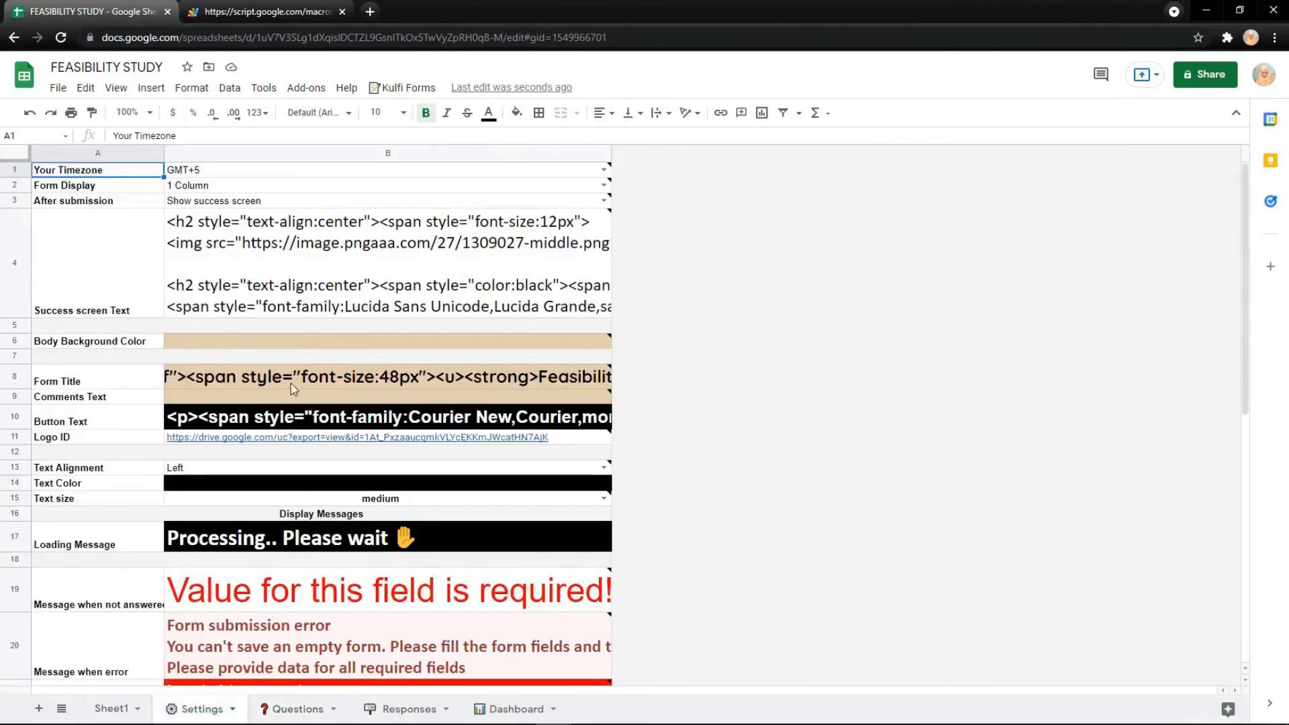
- Fill the body background colour cell bright green and check the refreshed form
click(516, 113)
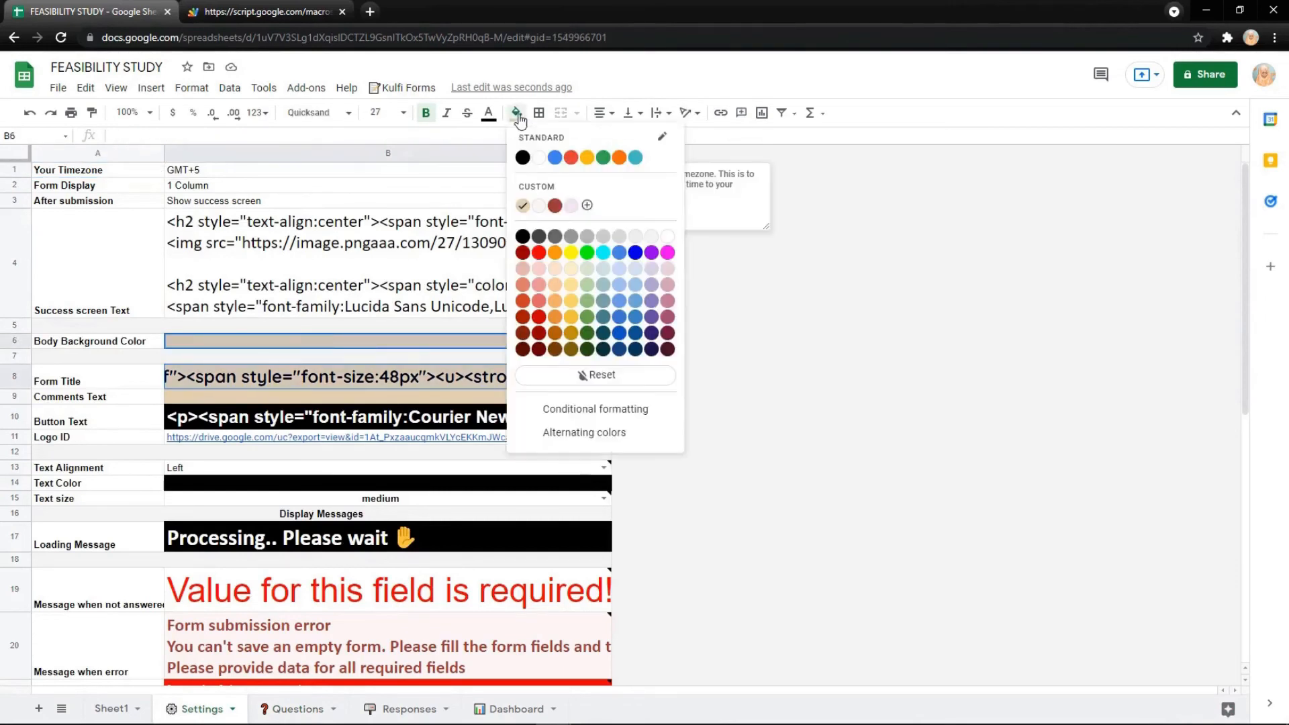
click(585, 252)
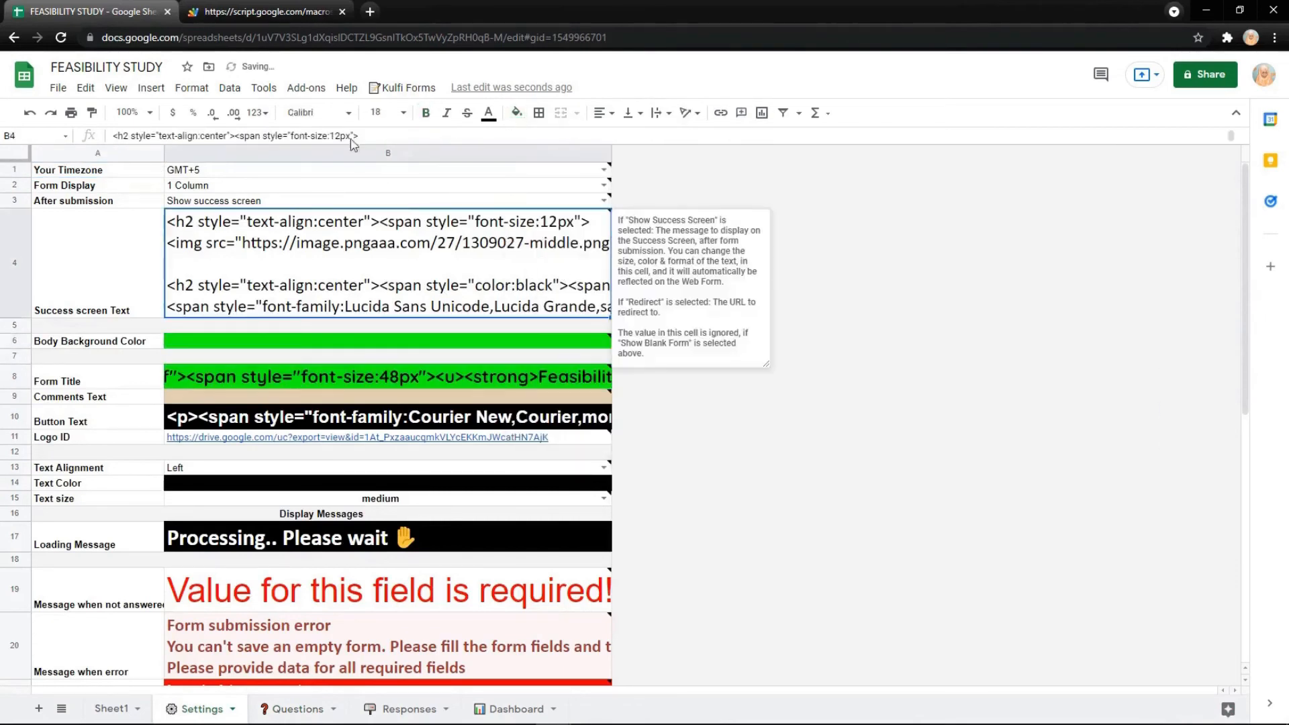
click(263, 11)
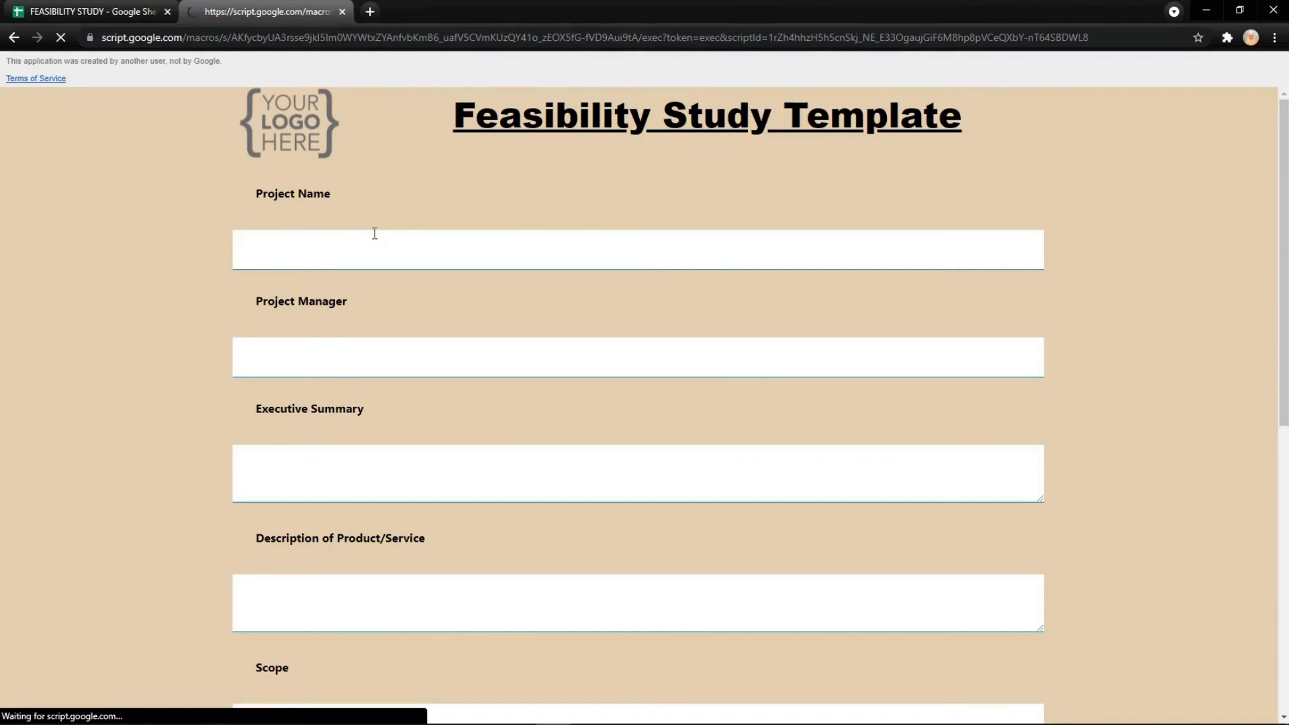
scroll(down, 3)
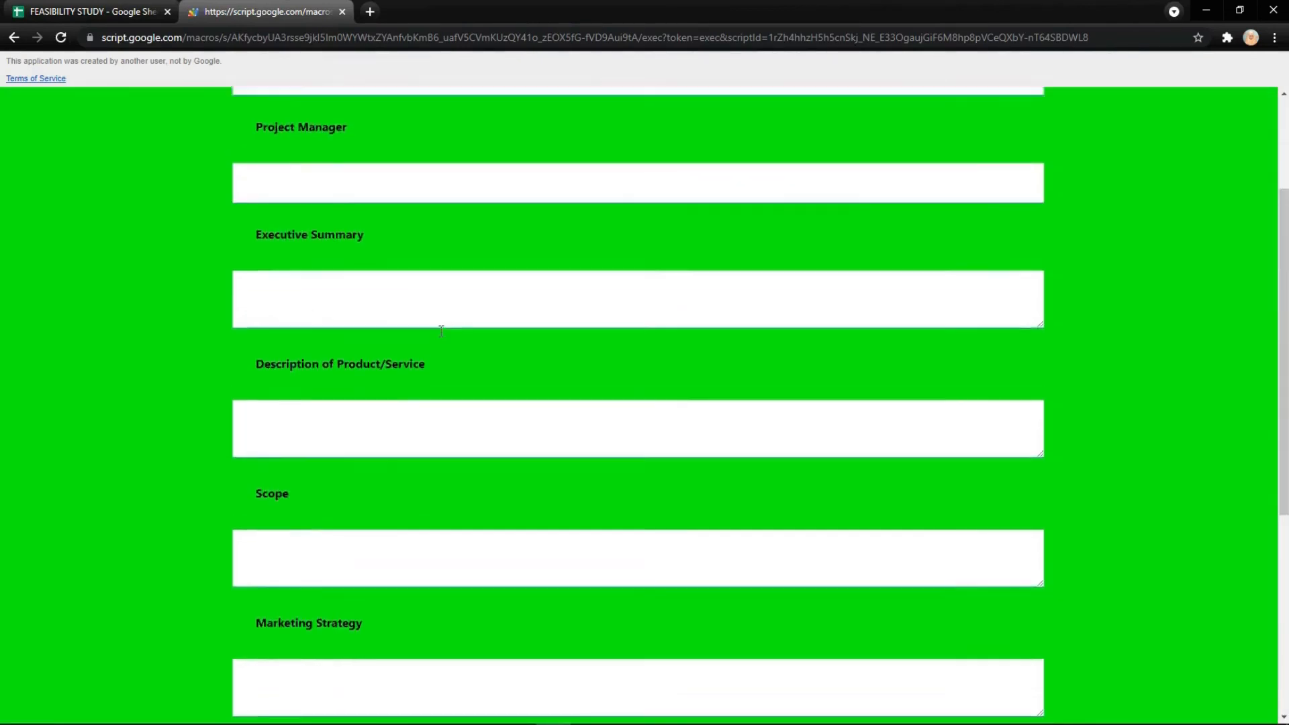